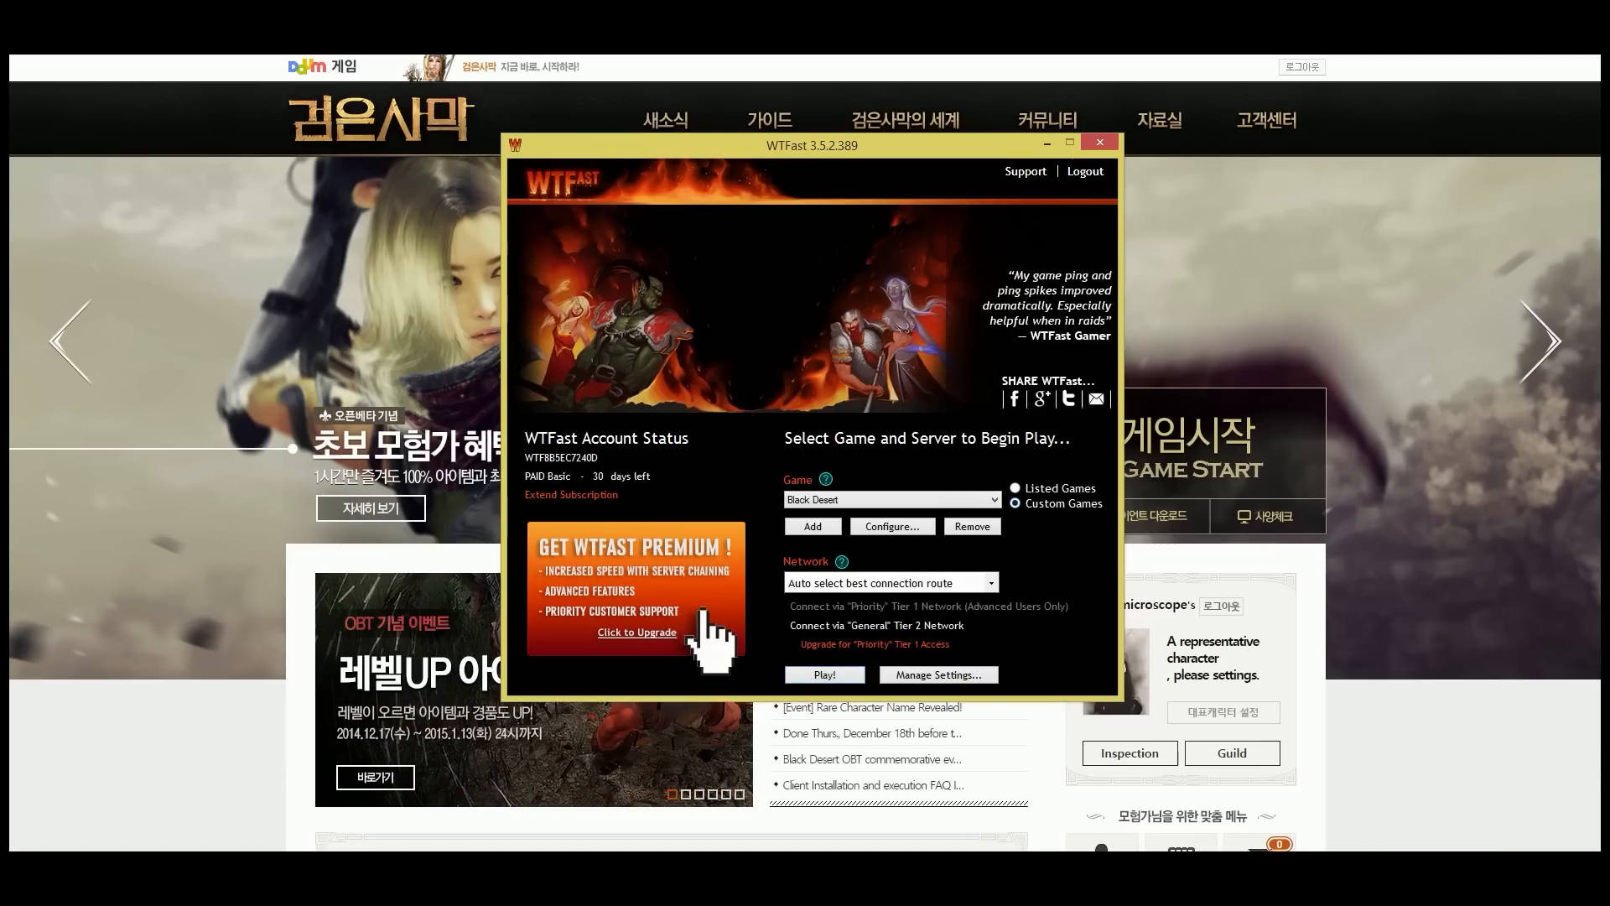
Step: Launch Black Desert through the WTFast accelerator and acknowledge the close-Chrome warning
left_click(890, 525)
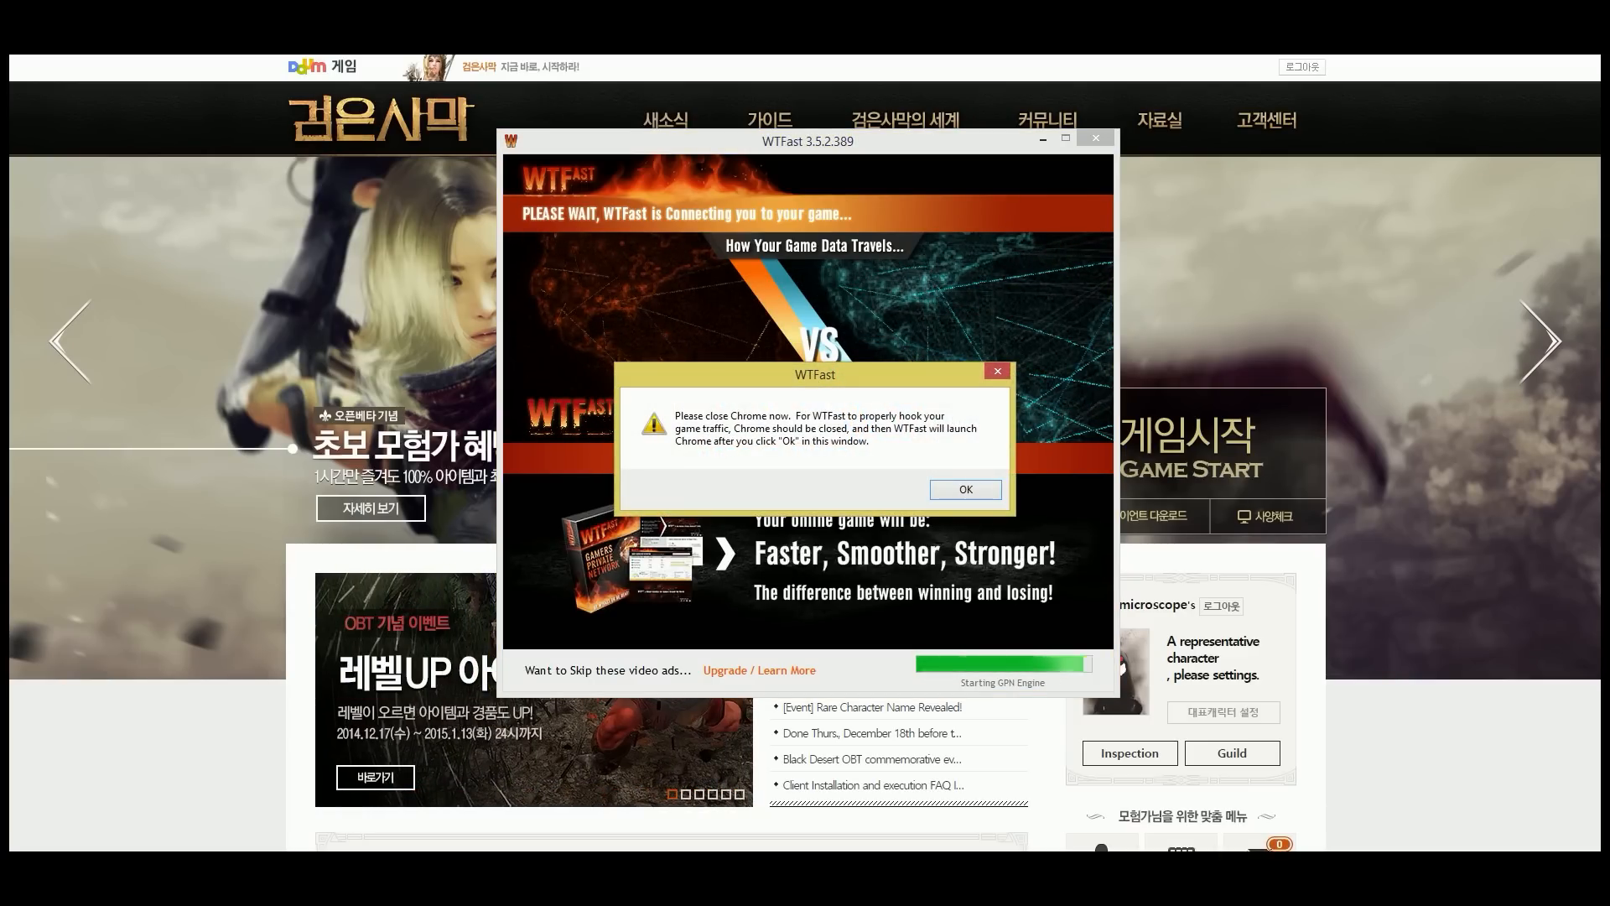
left_click(963, 488)
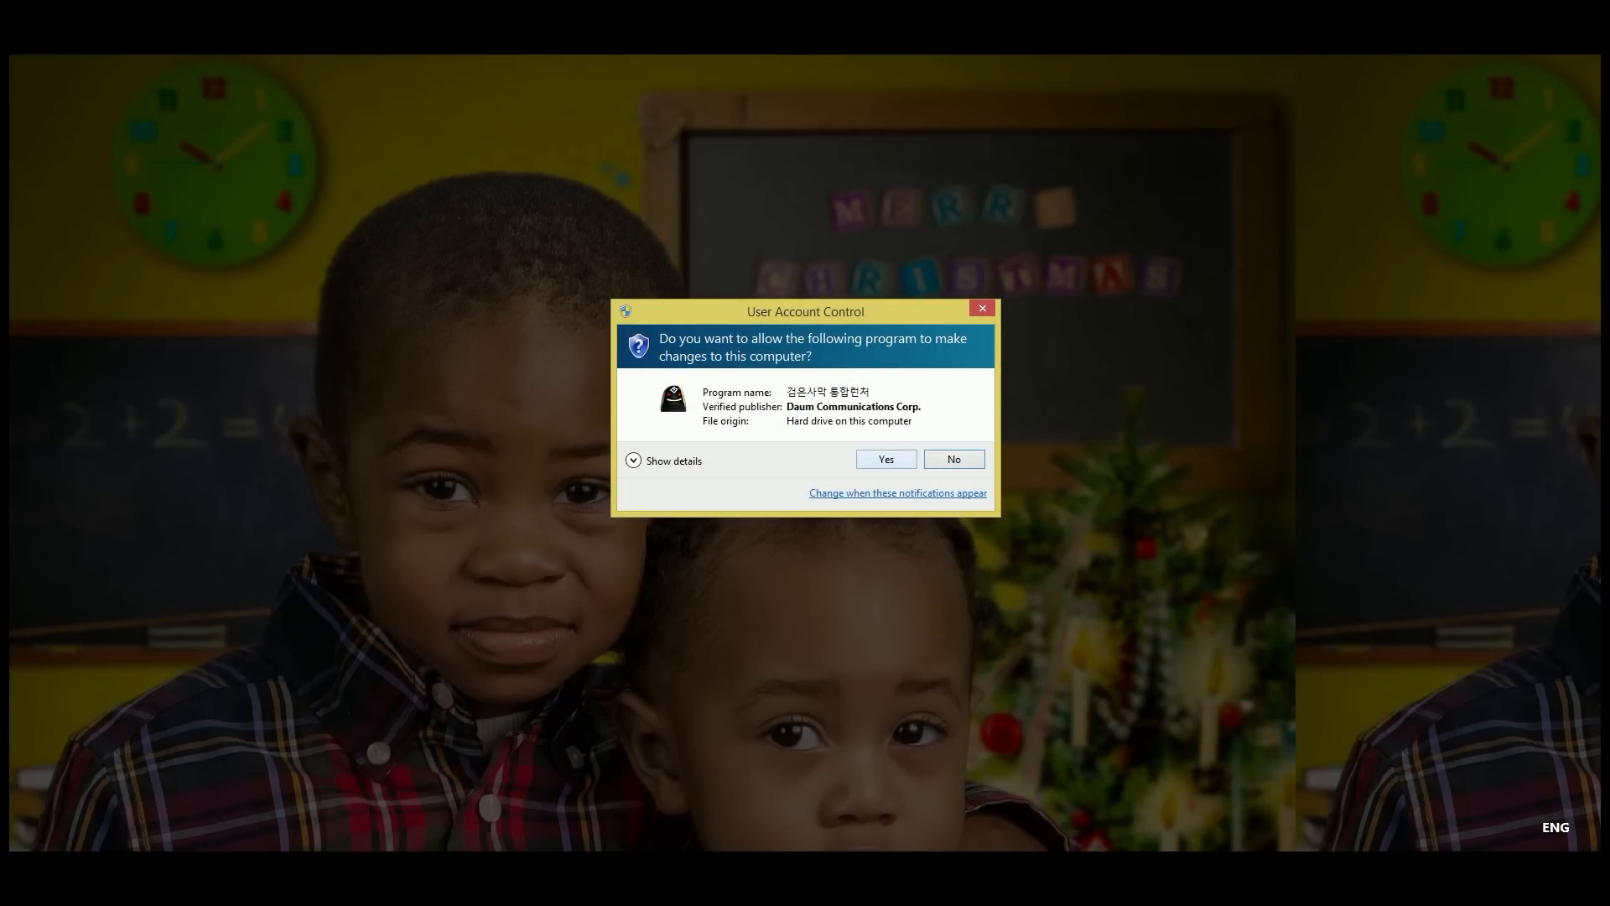
Step: Allow the Daum launcher to run, start the game and choose the client mode
left_click(884, 460)
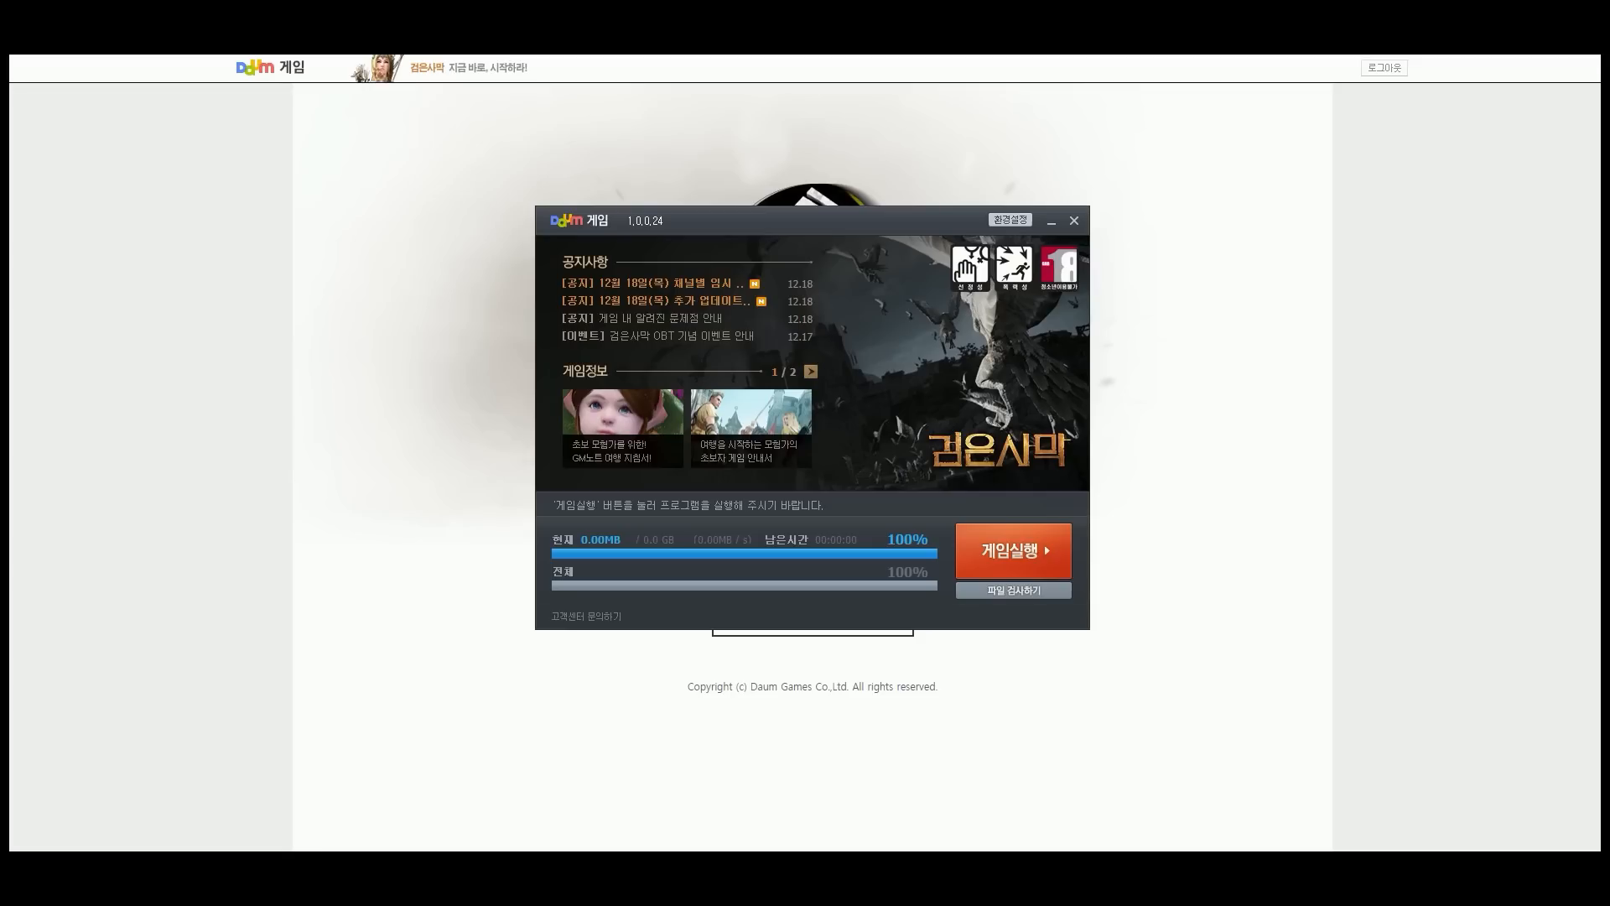
left_click(1011, 550)
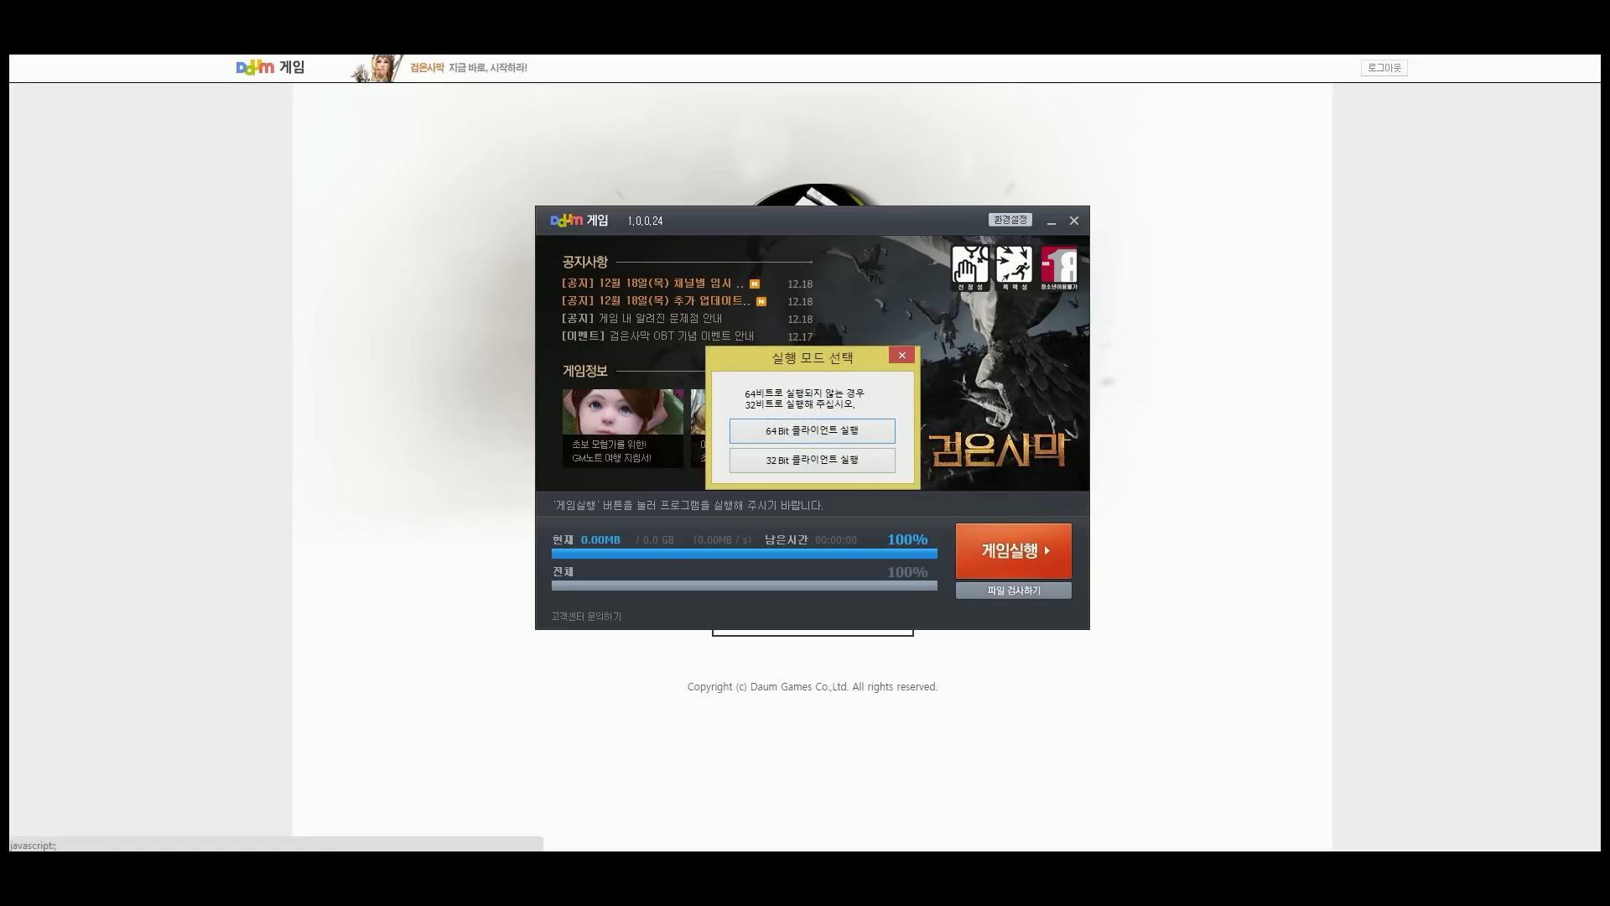
left_click(900, 354)
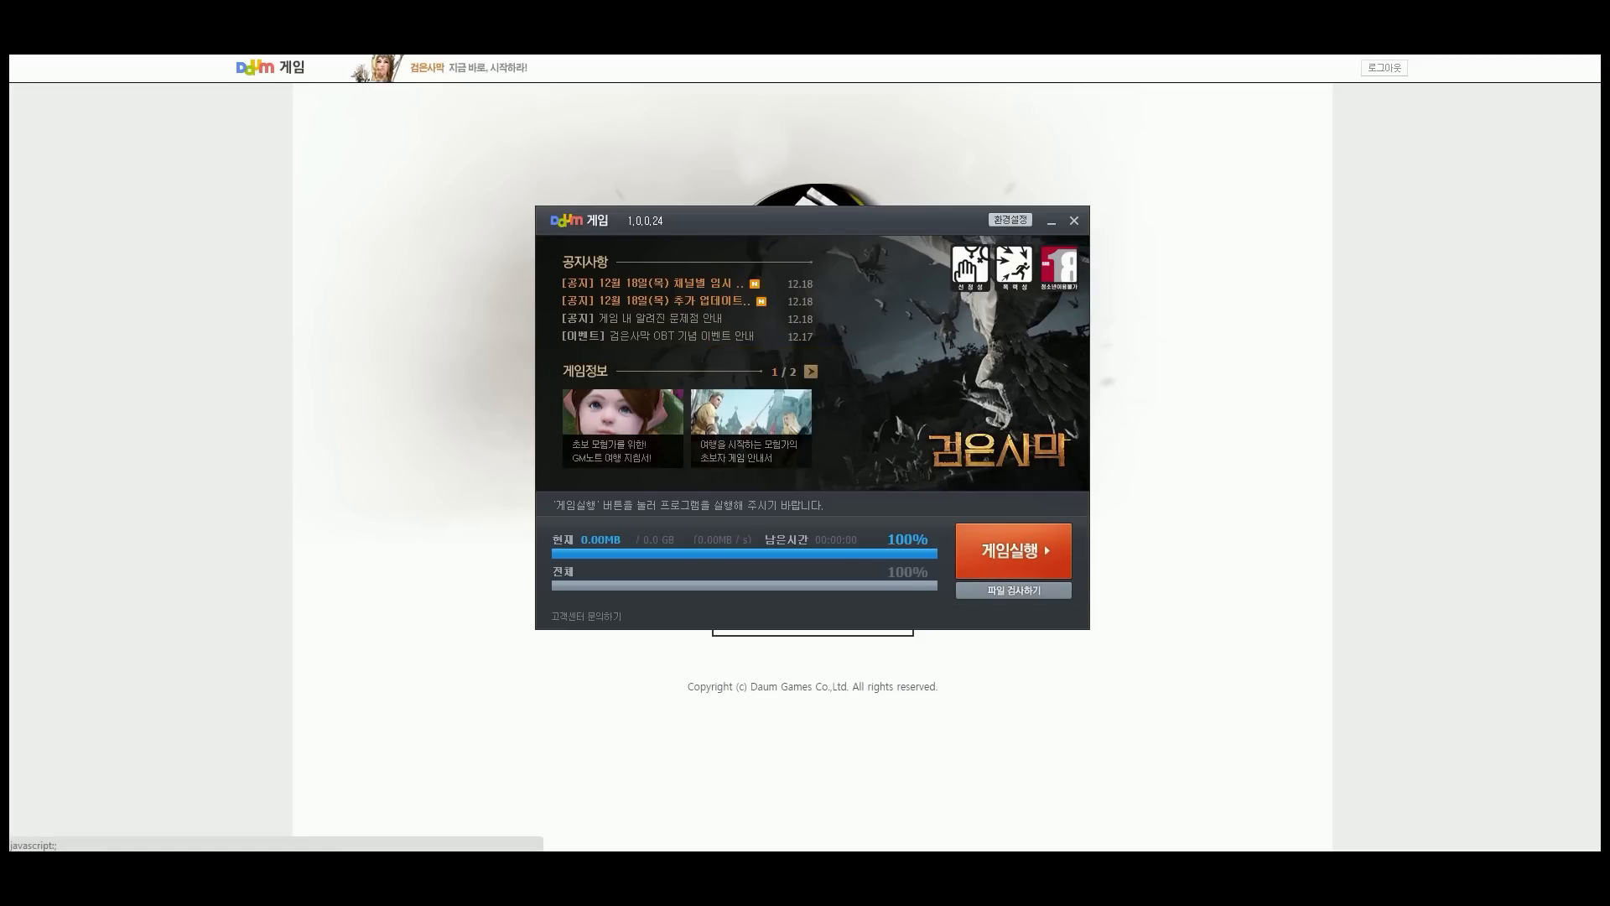
left_click(1013, 551)
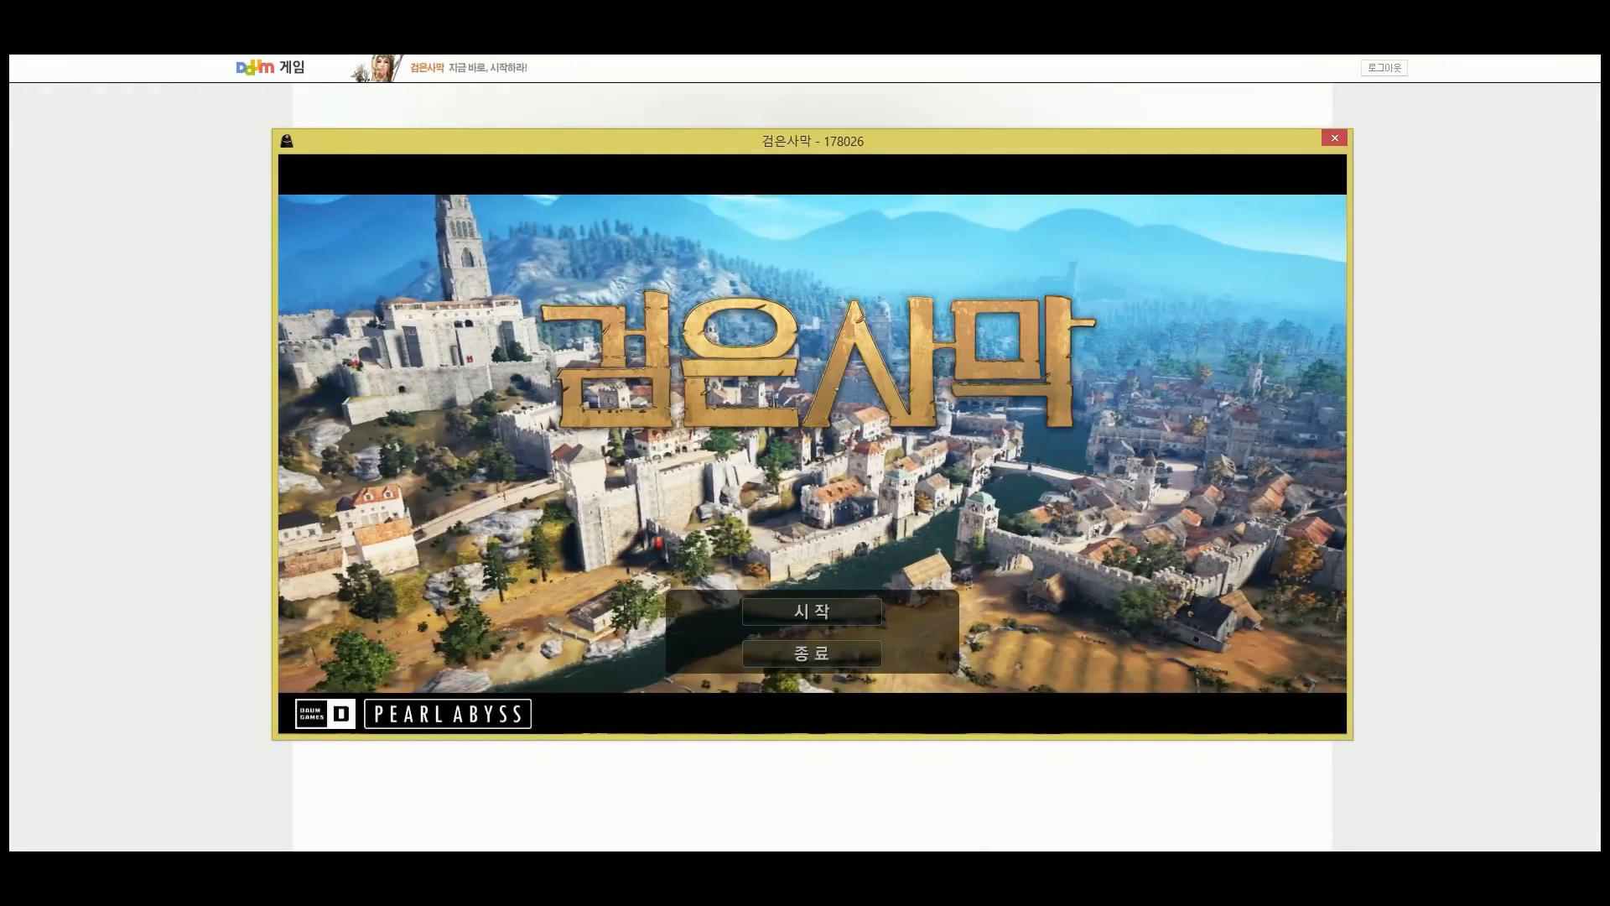
Step: Start login from the title screen and confirm the secondary PIN to reach the server list
left_click(810, 611)
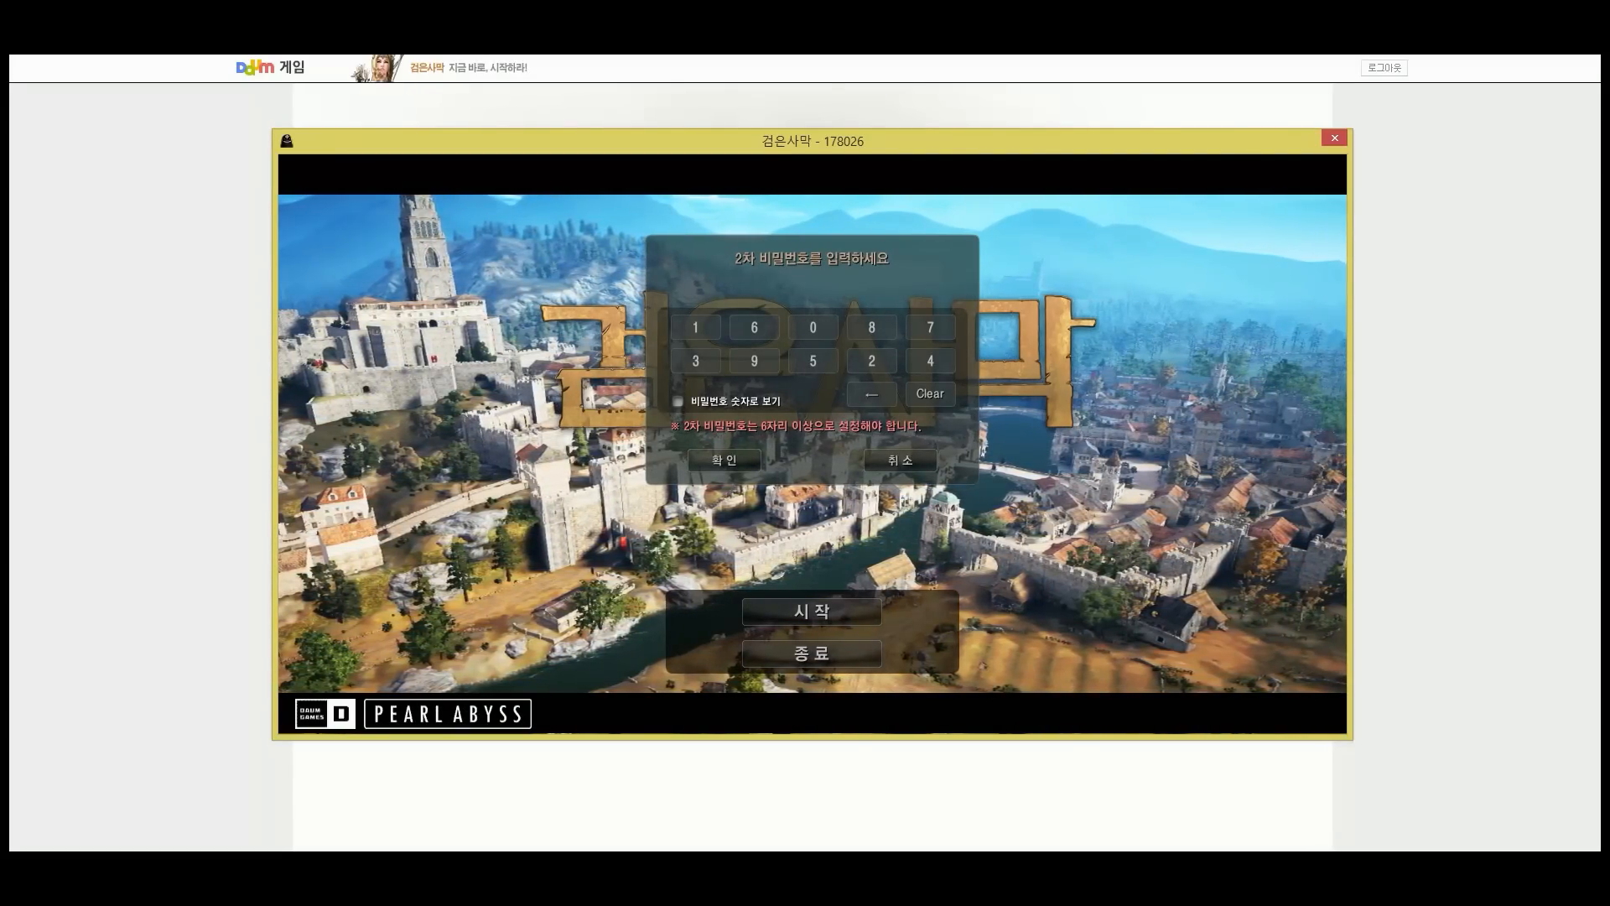
left_click(725, 459)
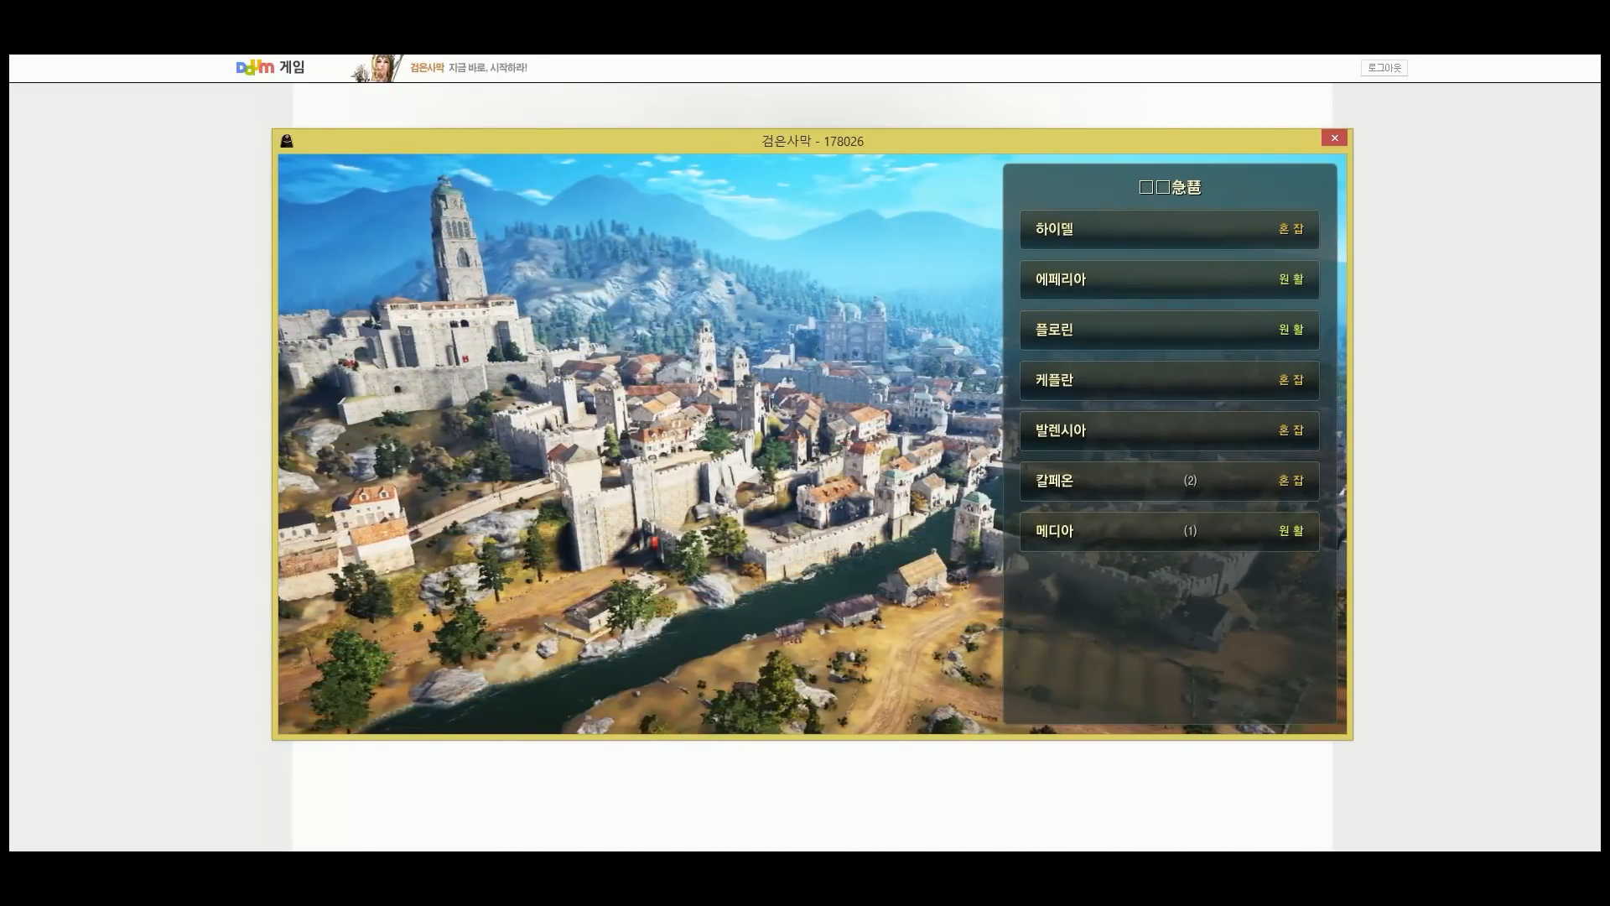
Step: Join Calpheon channel 1 and enter the game with the level 10 character
left_click(1053, 479)
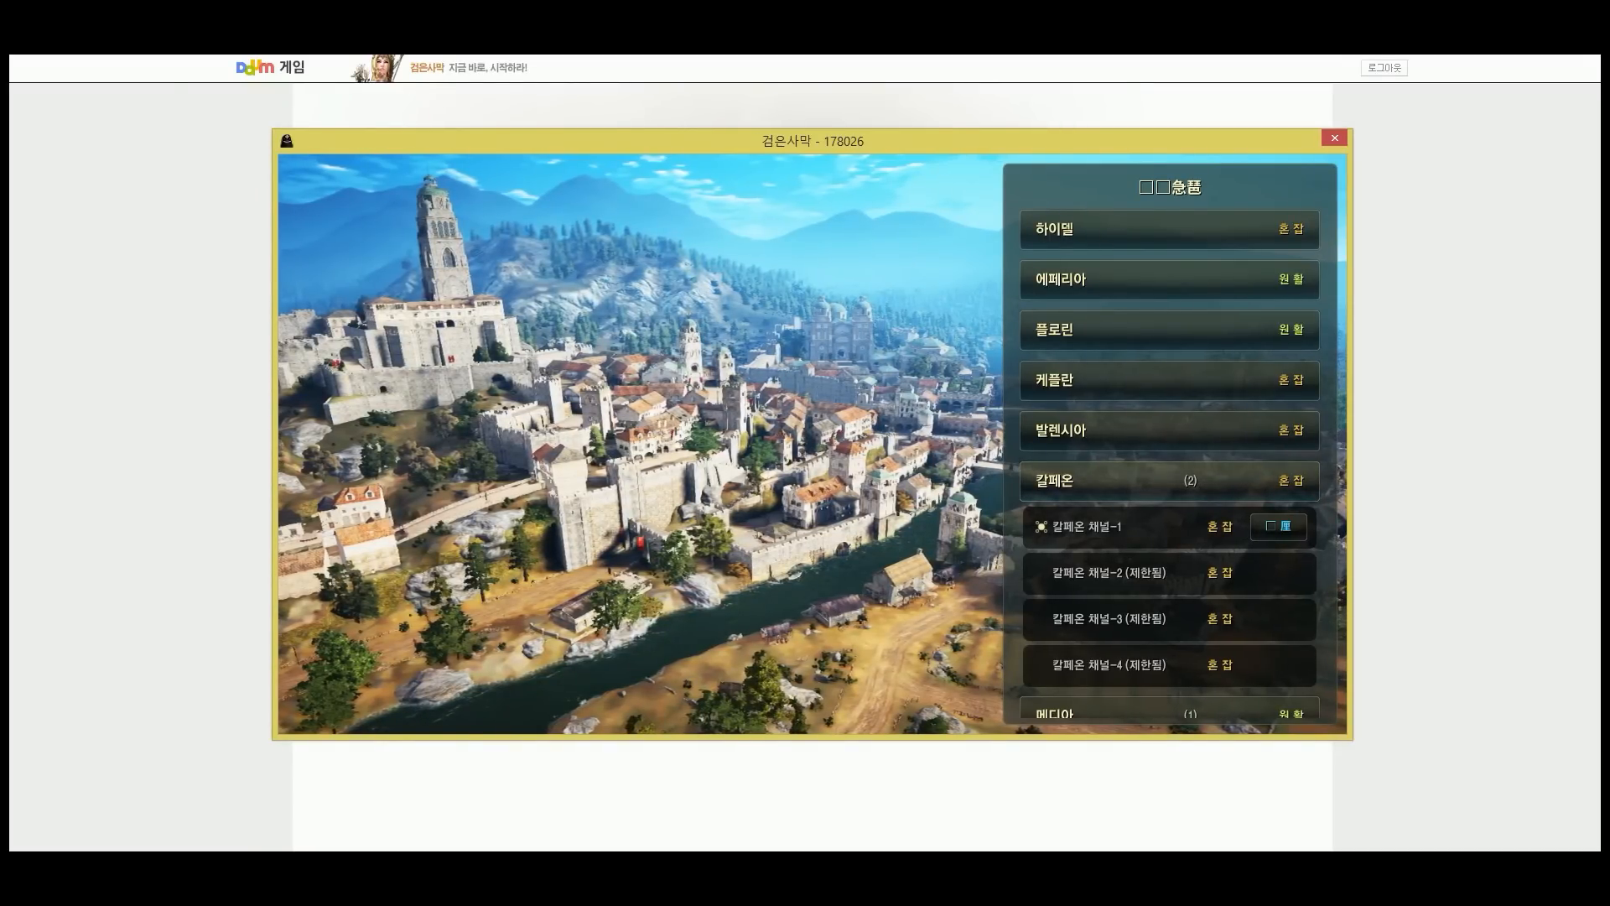
left_click(1277, 525)
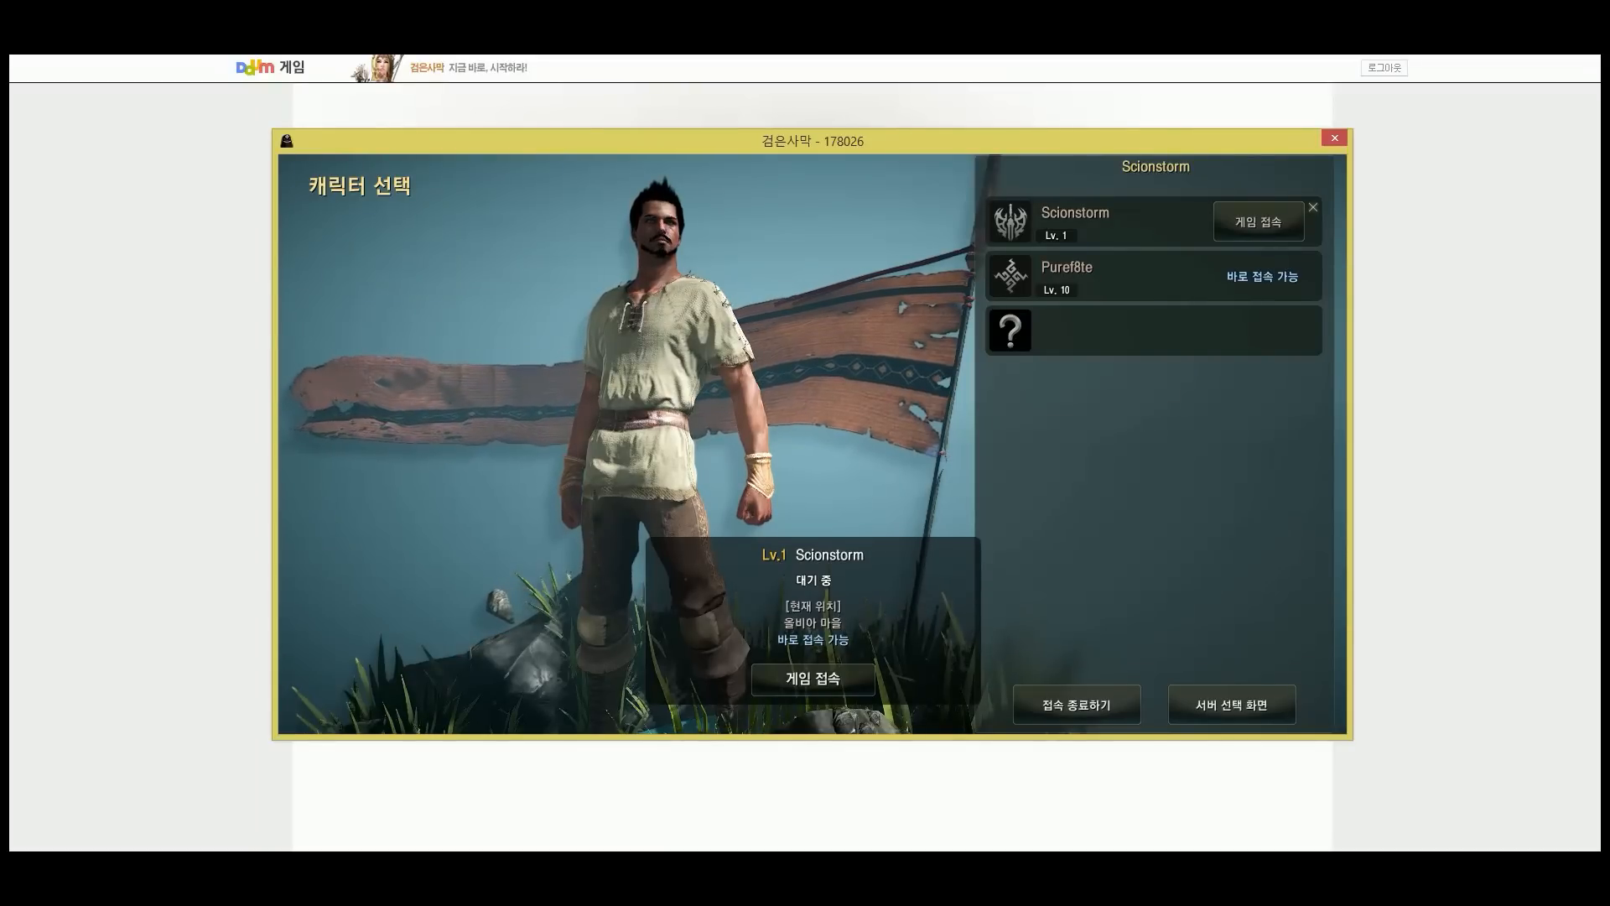
left_click(1150, 275)
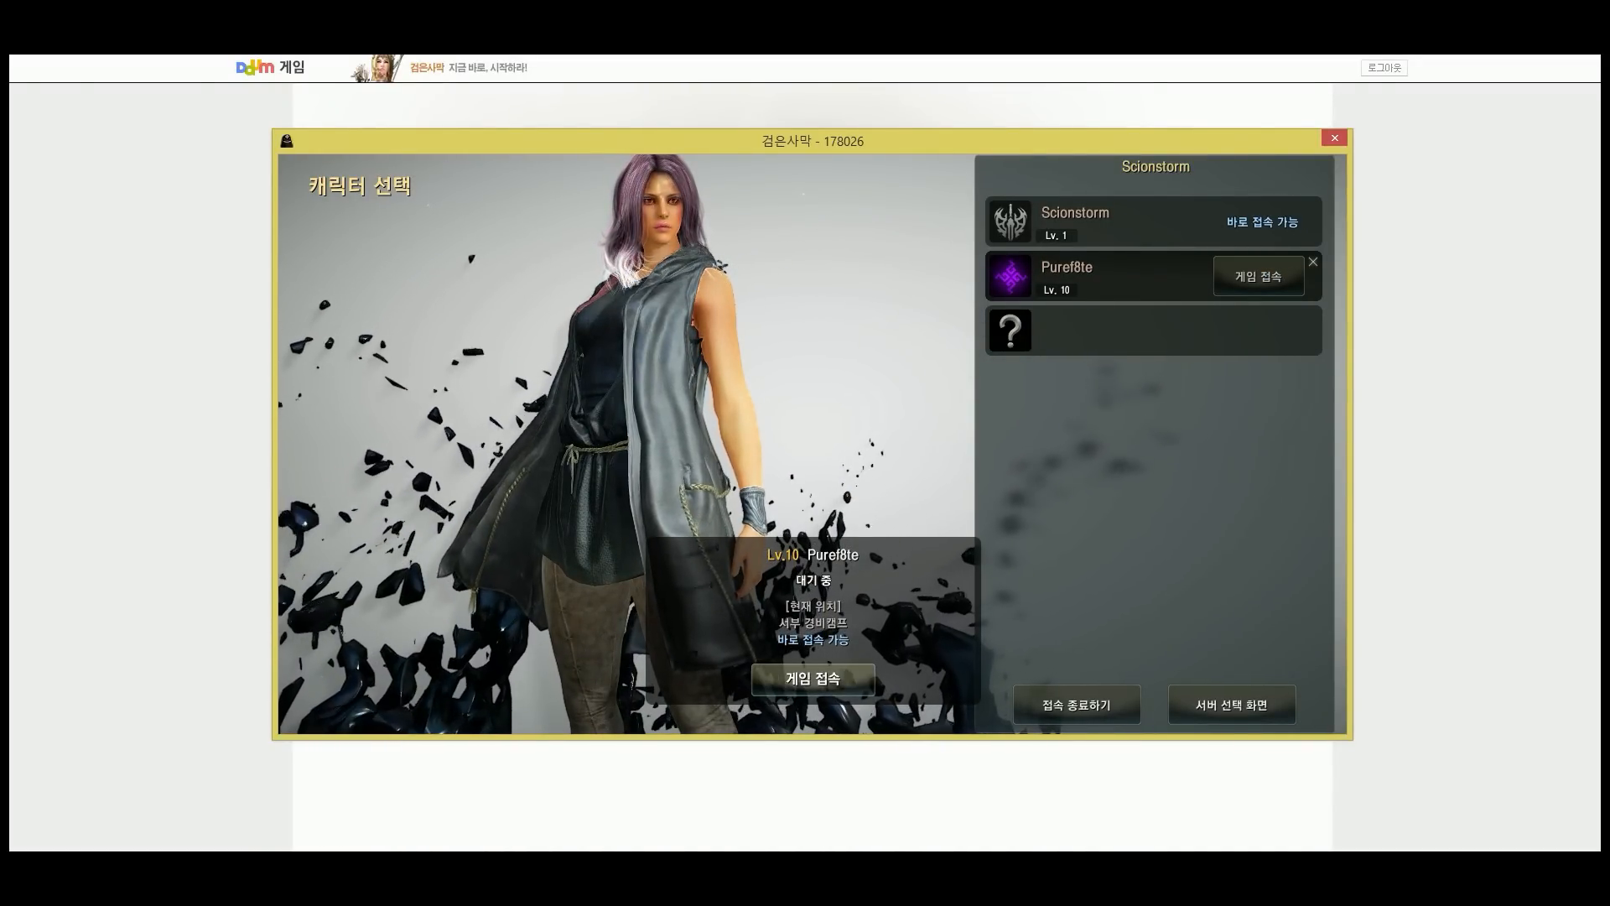
left_click(812, 680)
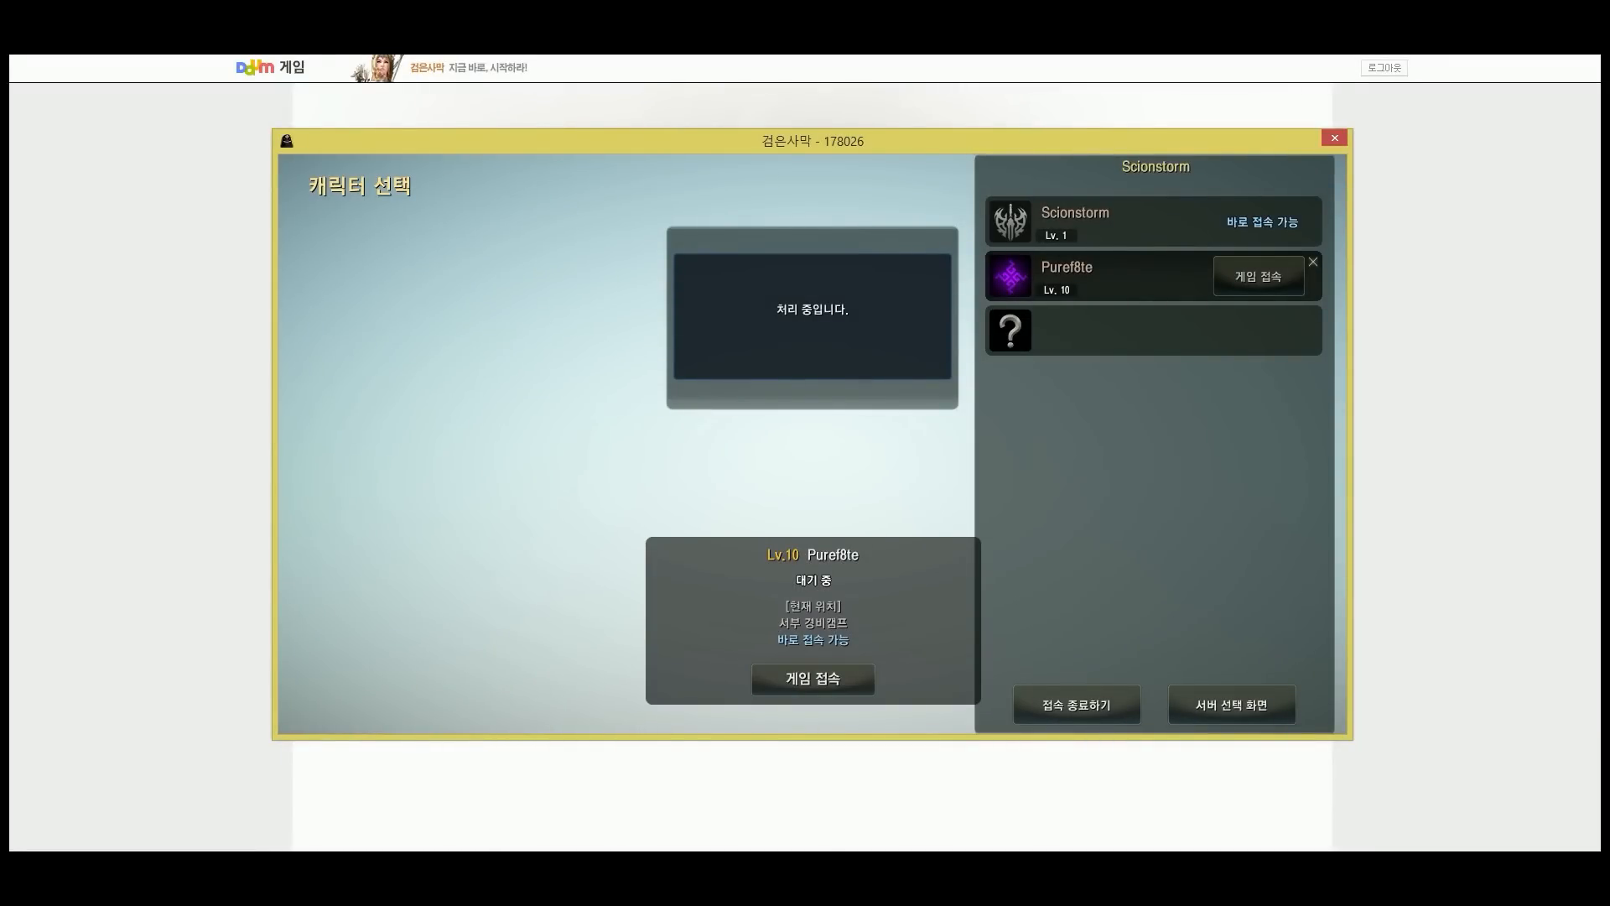
Step: Confirm entering the game and wait for the character to load into Velia village
left_click(812, 679)
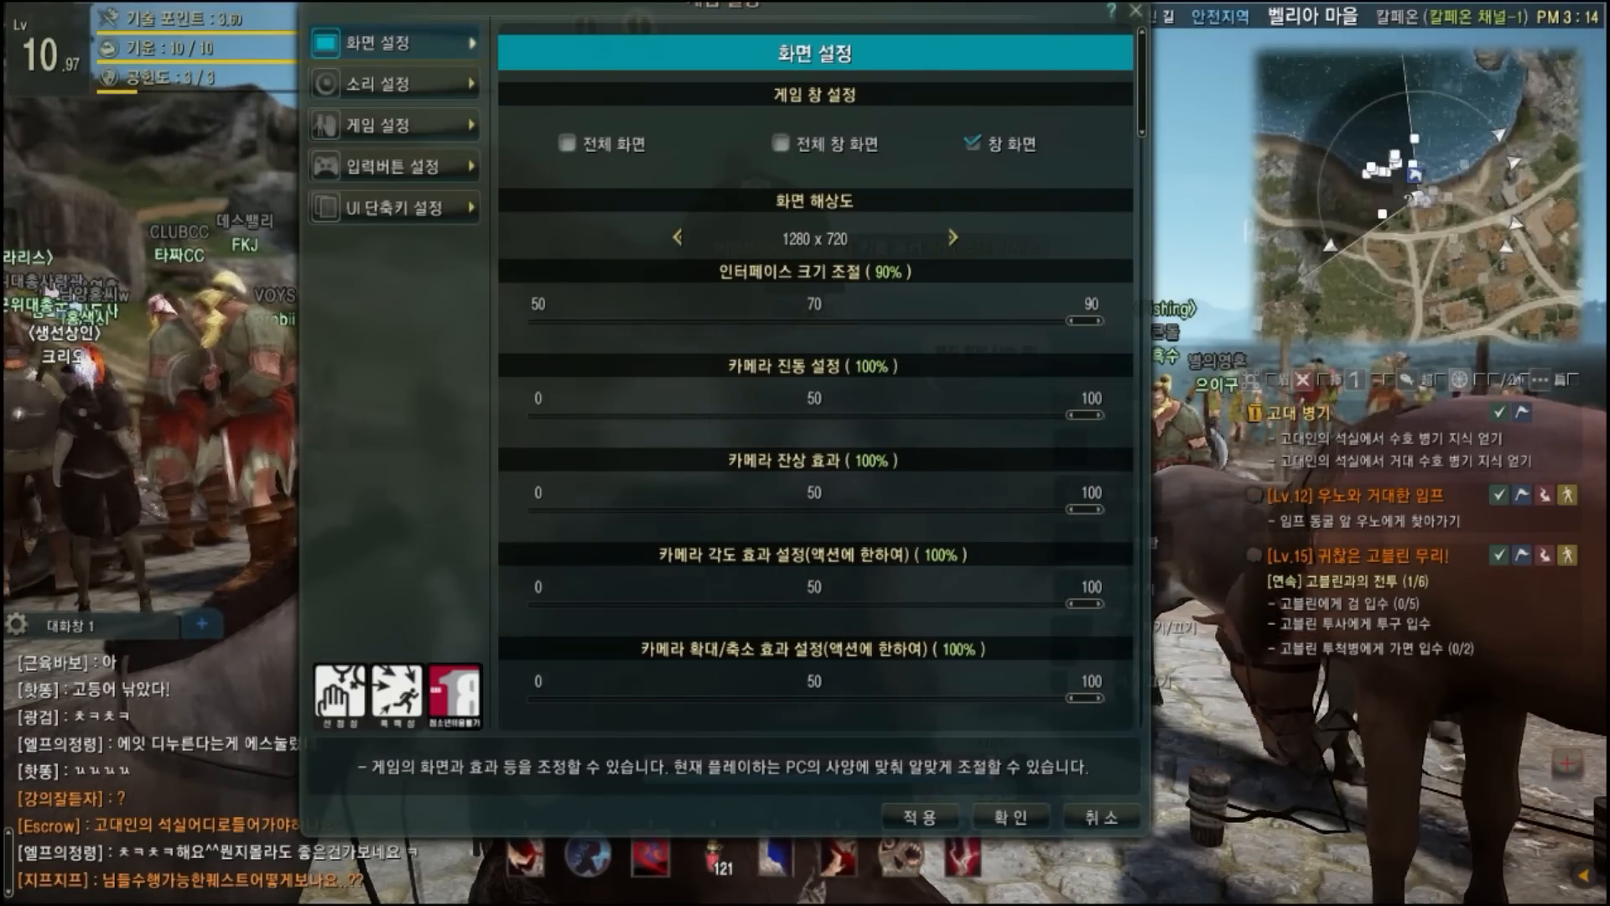
Step: Scroll down through the display settings list
scroll("down", 3)
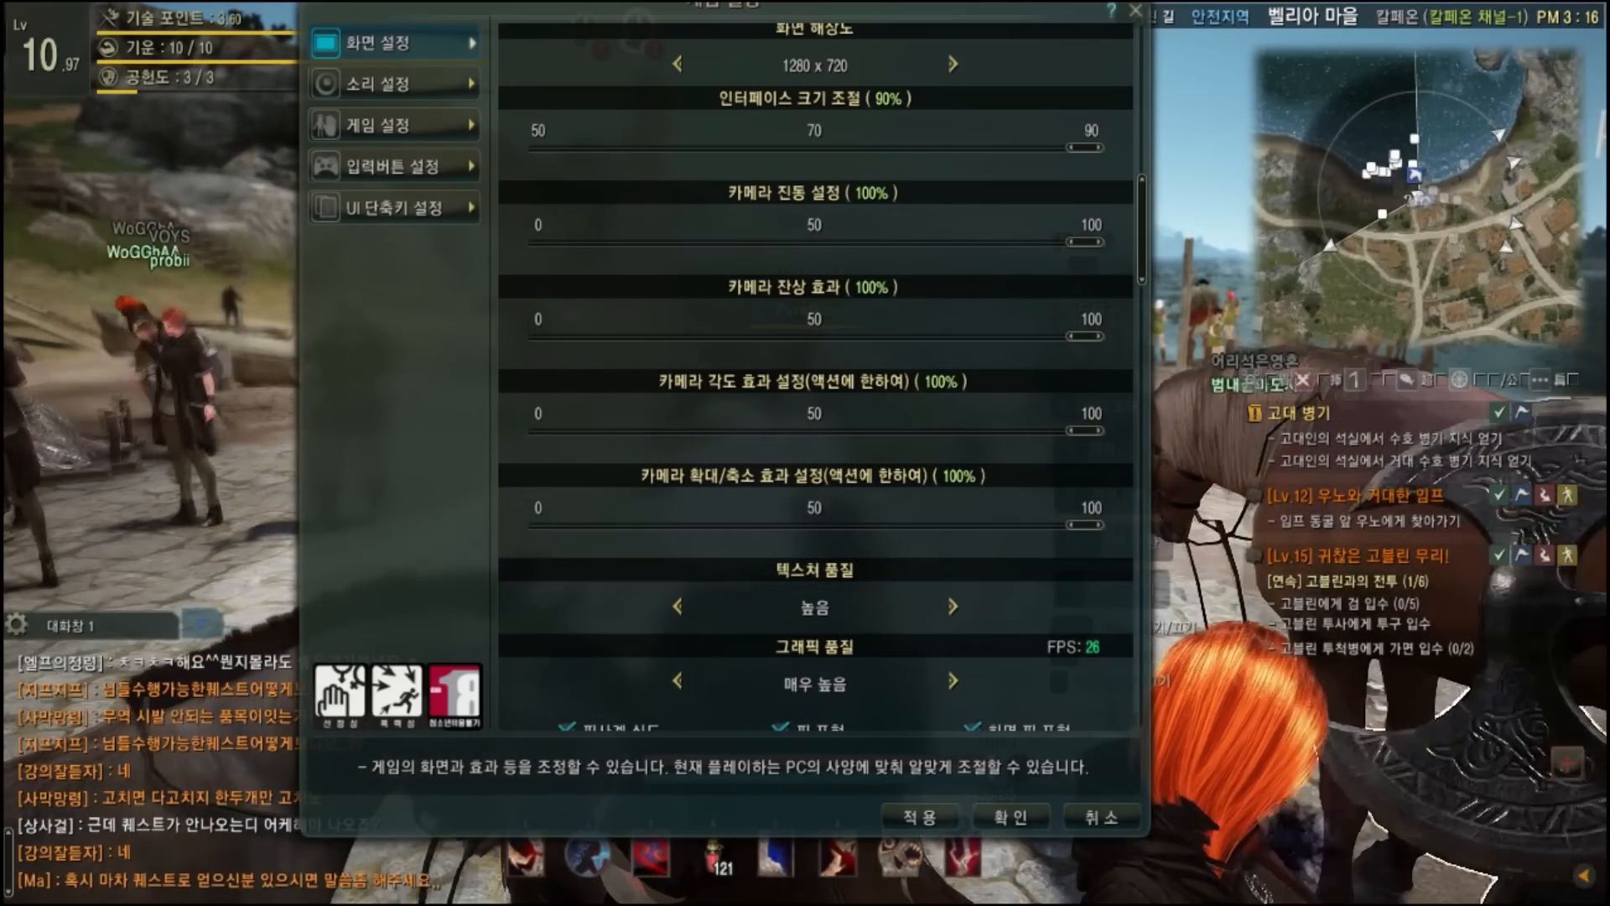
scroll("down", 3)
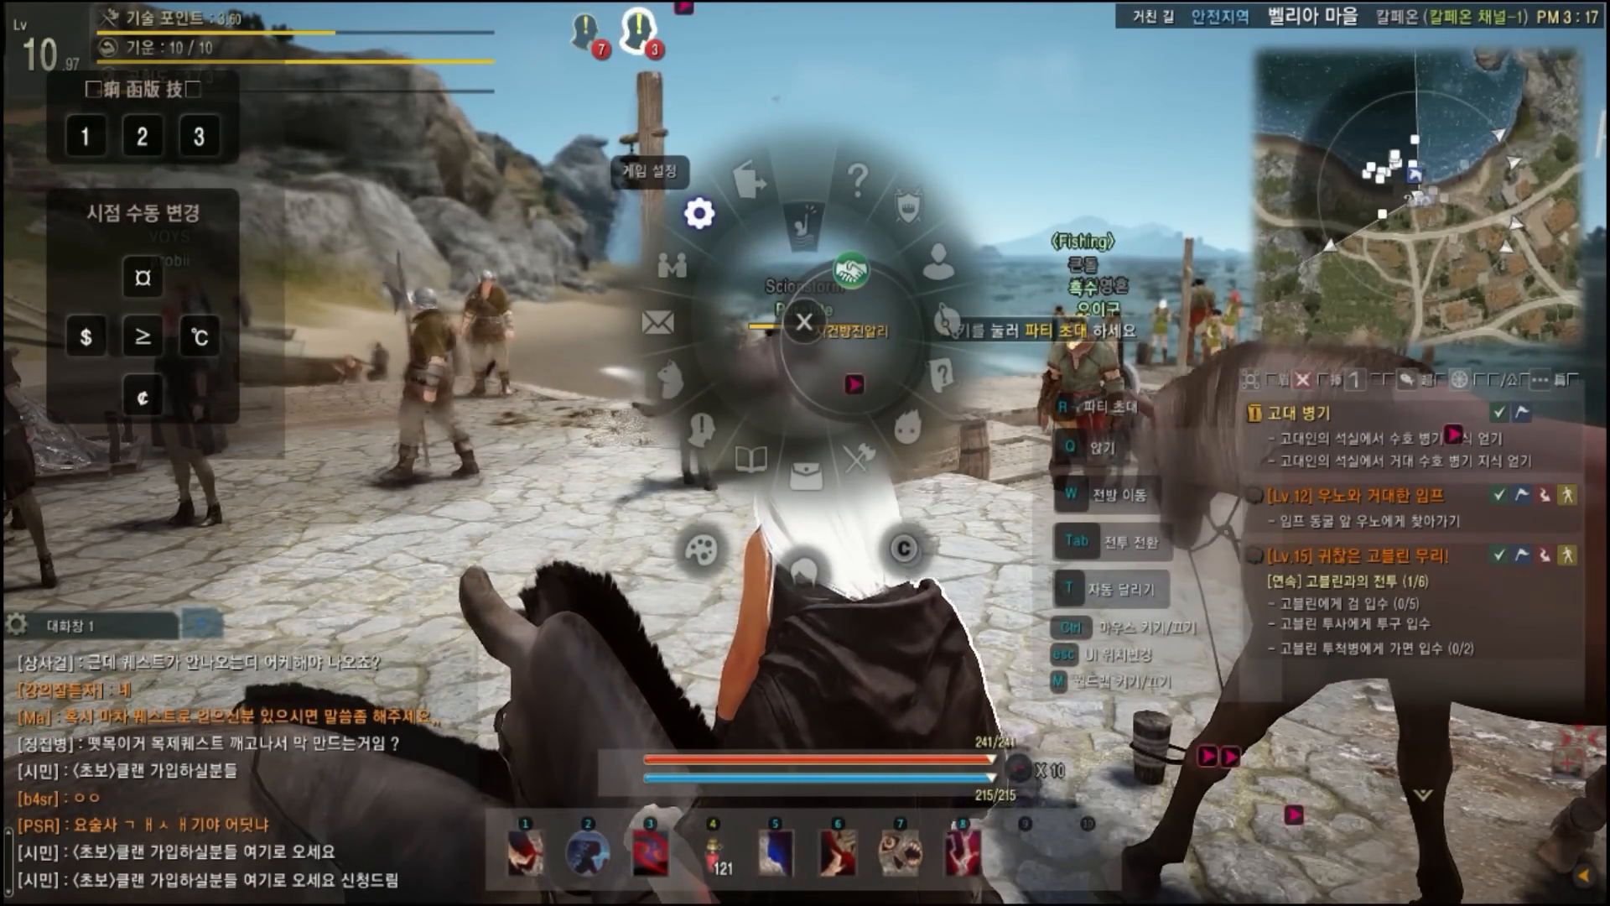
Step: Lower the interface size slider from 90% to 78% in the display settings and apply it
left_click(700, 213)
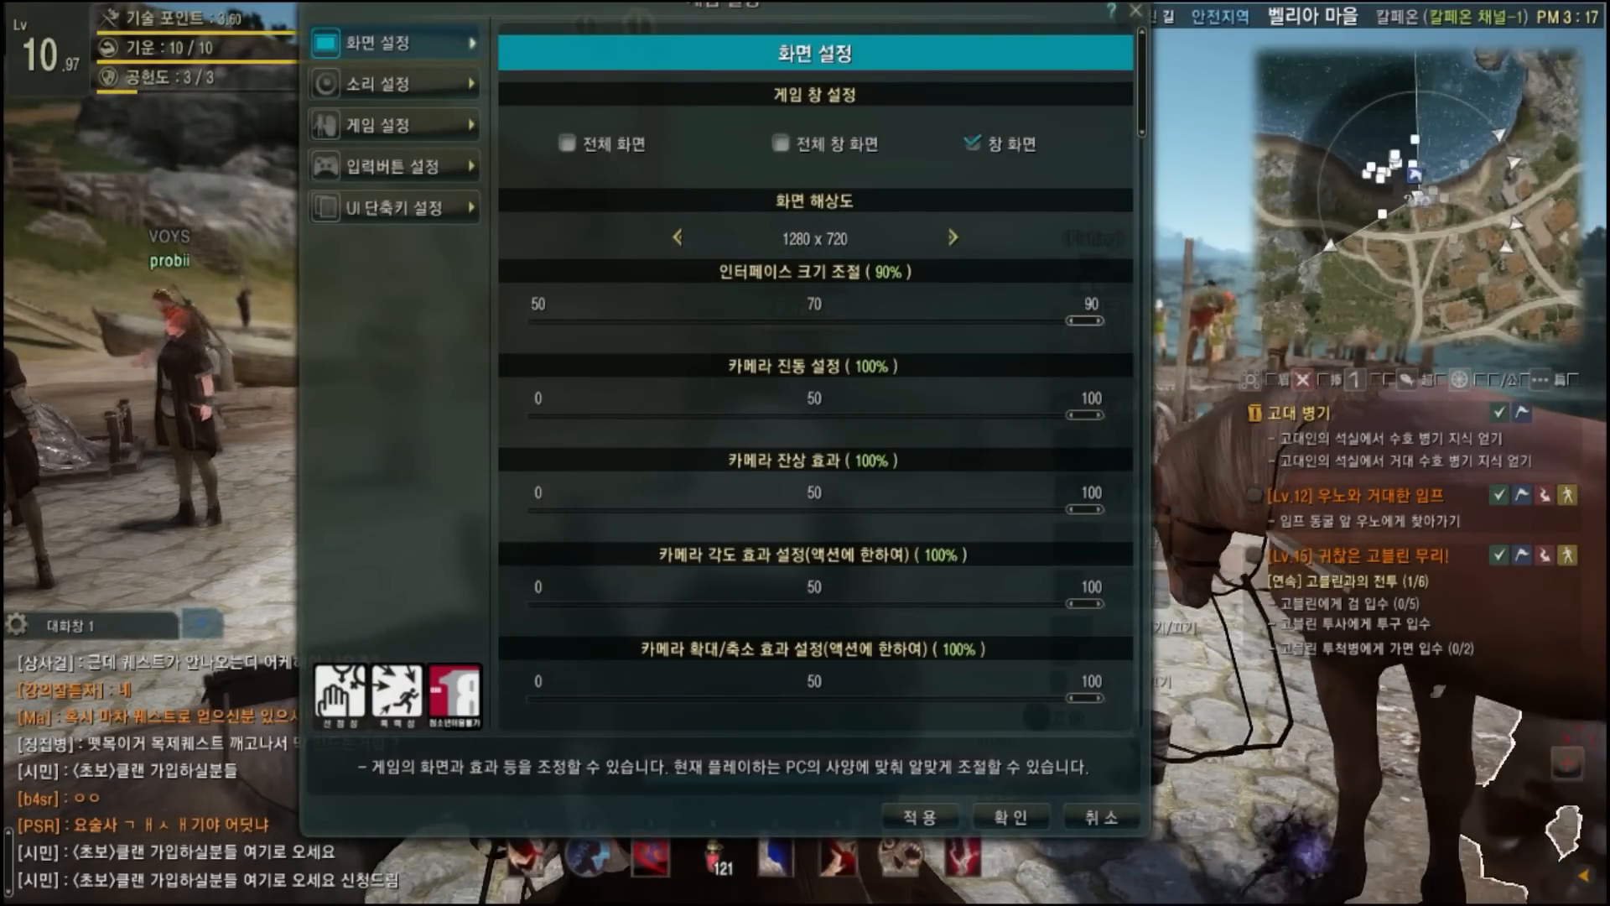
left_click_drag(1083, 320, 894, 320)
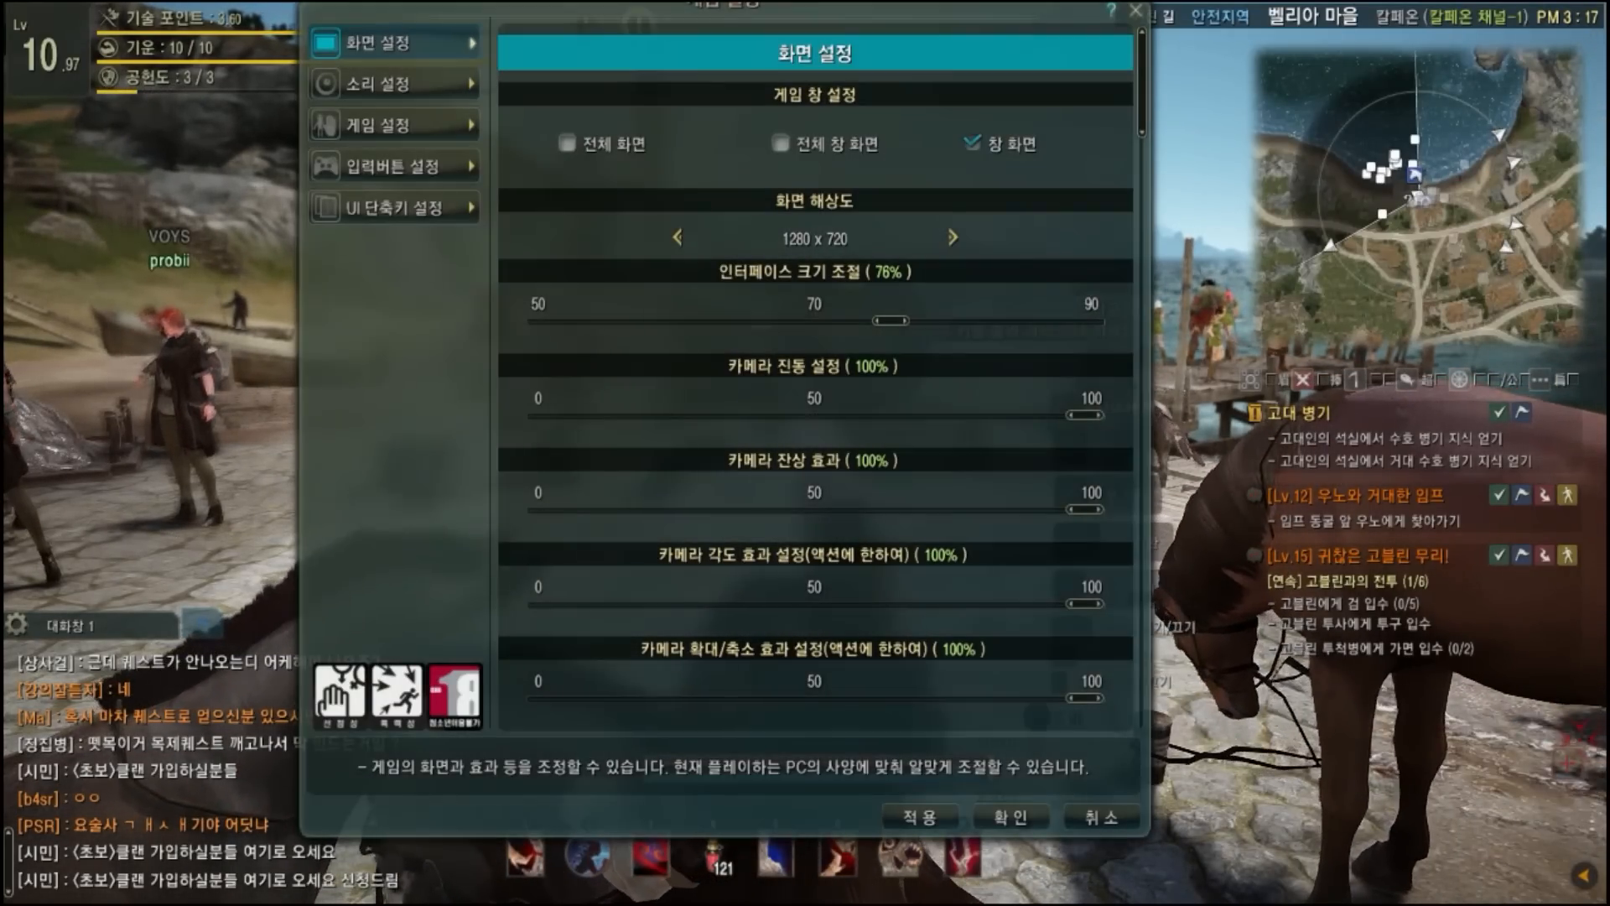
left_click(916, 817)
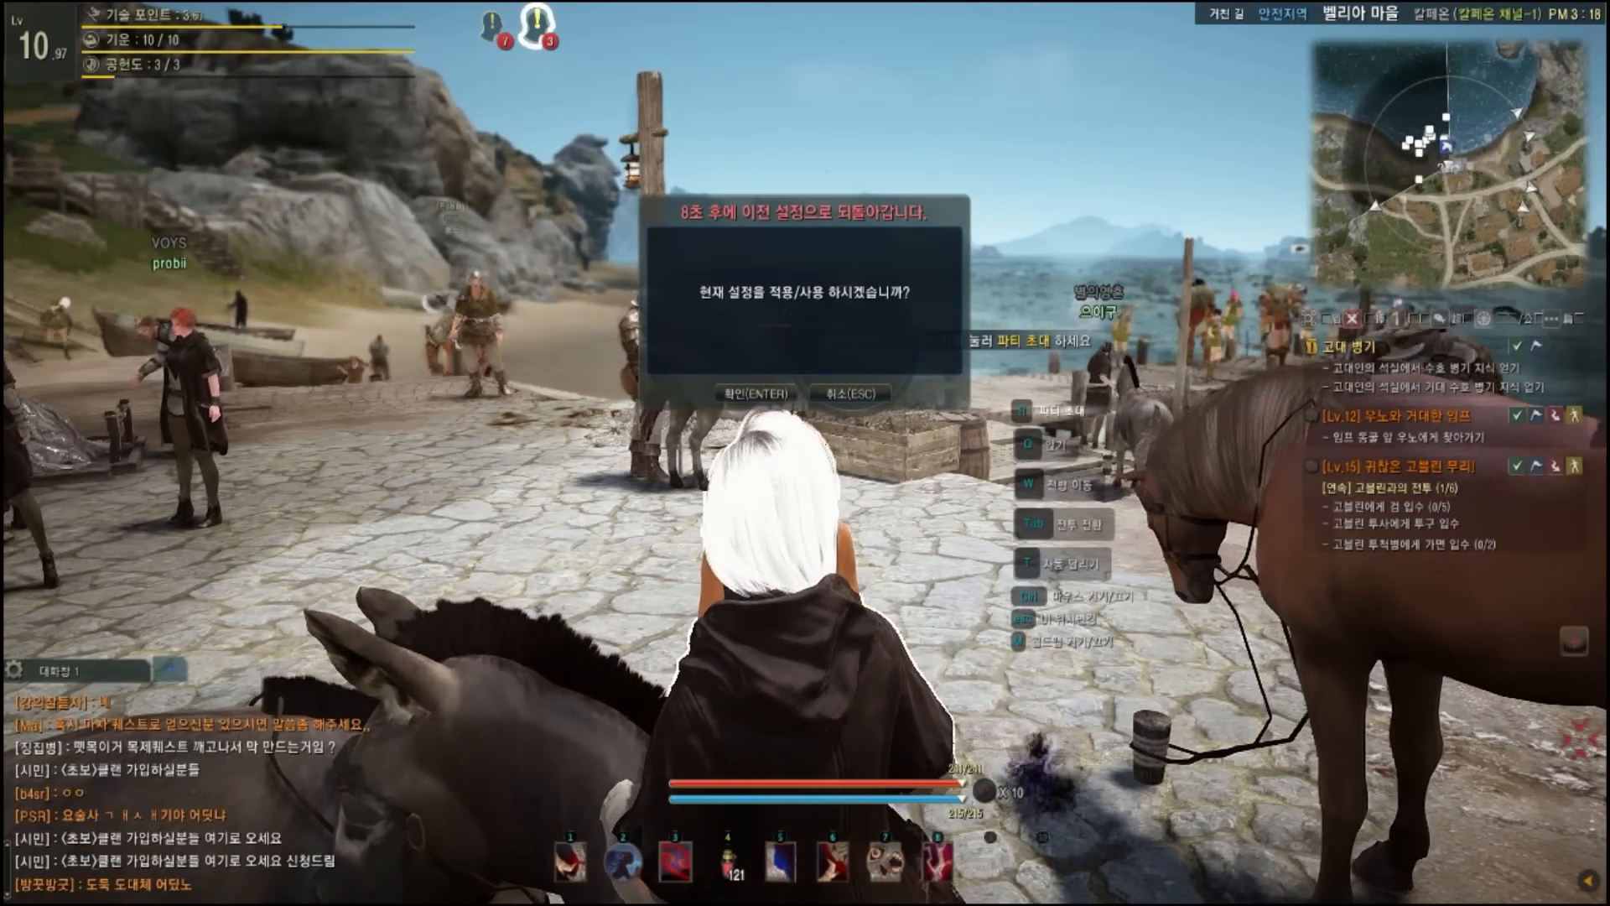